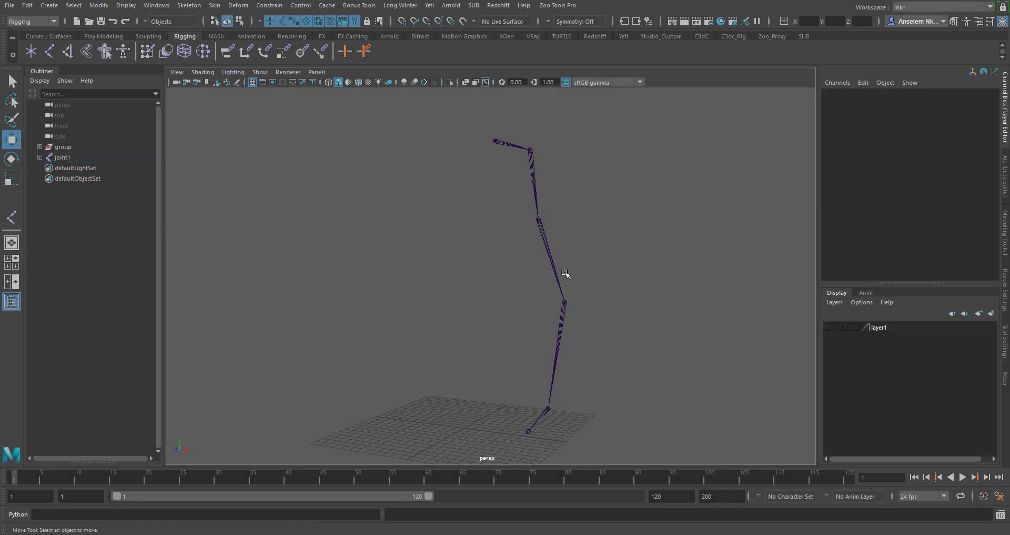
{"action": "mouse_move", "coordinate": [552, 262]}
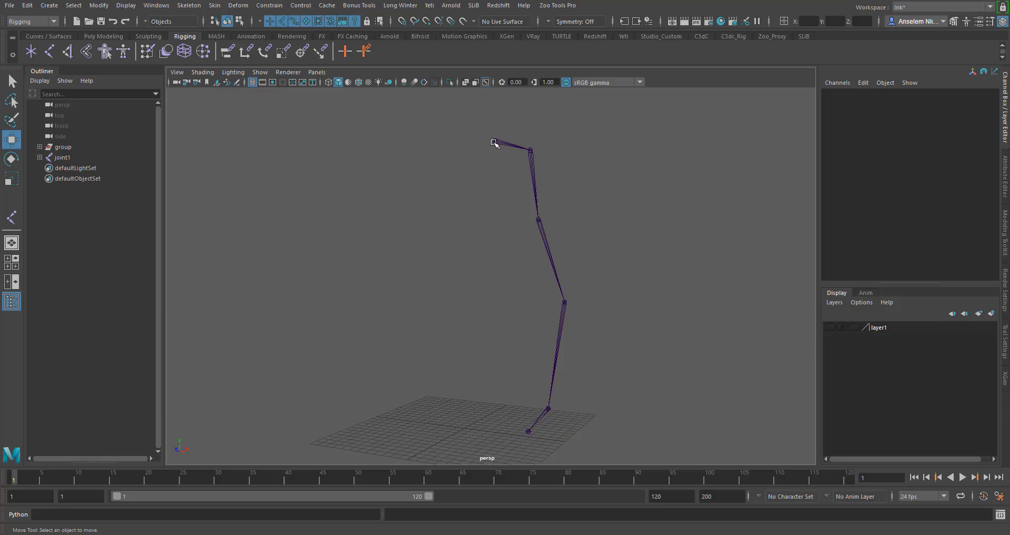
Step: Reroot the leg joint chain at joint2 via Skeleton > Reroot Skeleton, keeping its pose
{"action": "left_click", "coordinate": [528, 142]}
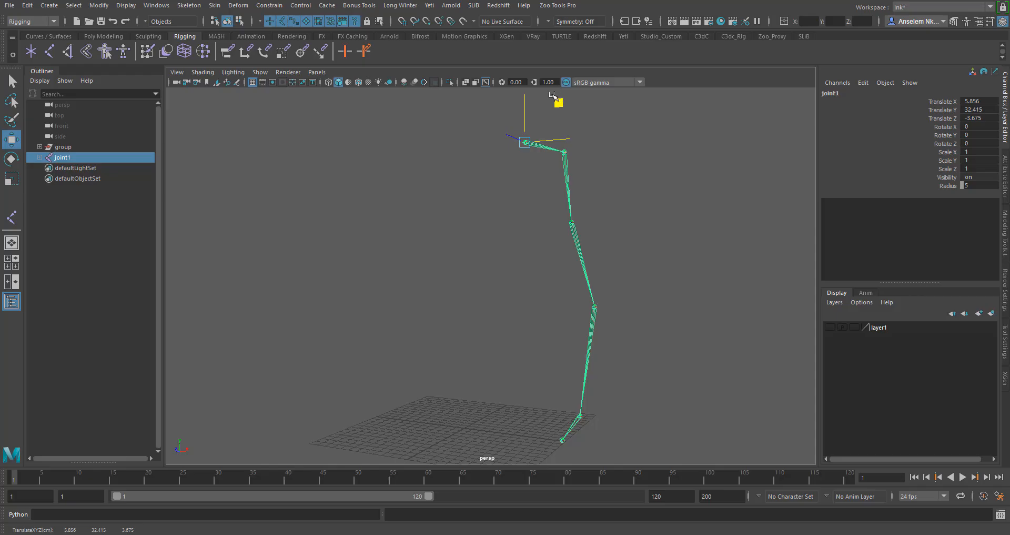
{"action": "left_click_drag", "start_coordinate": [554, 102], "coordinate": [518, 104]}
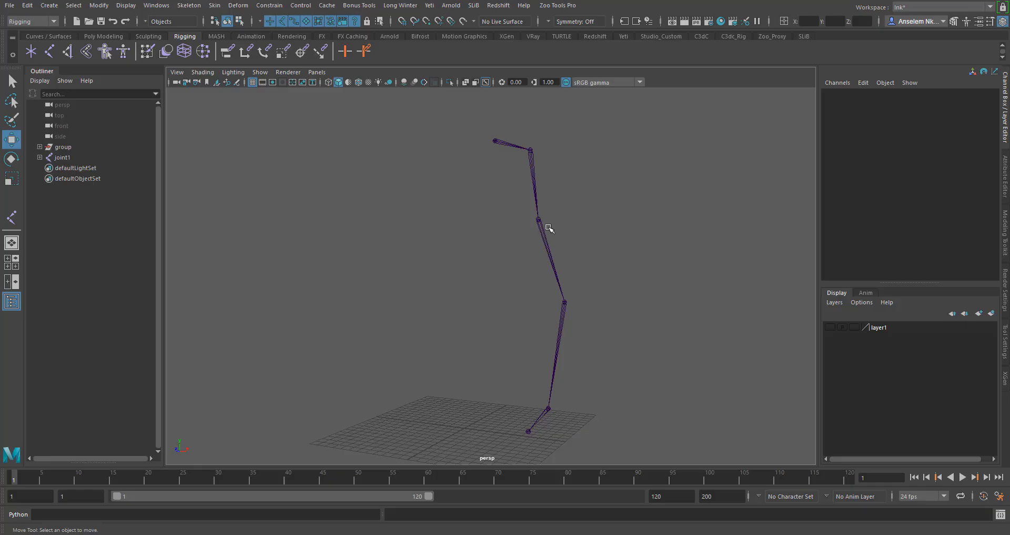
{"action": "left_click", "coordinate": [538, 219]}
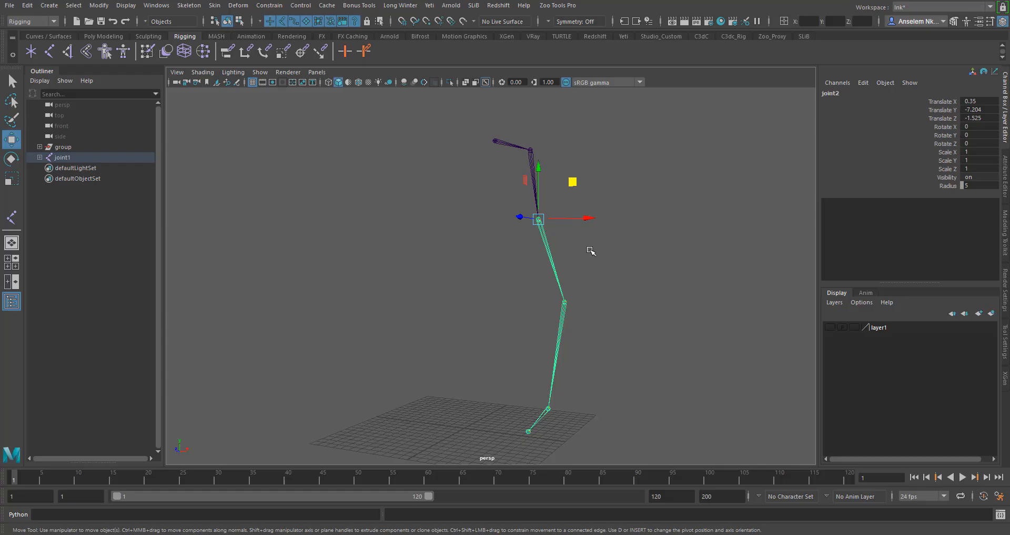
{"action": "mouse_move", "coordinate": [520, 198]}
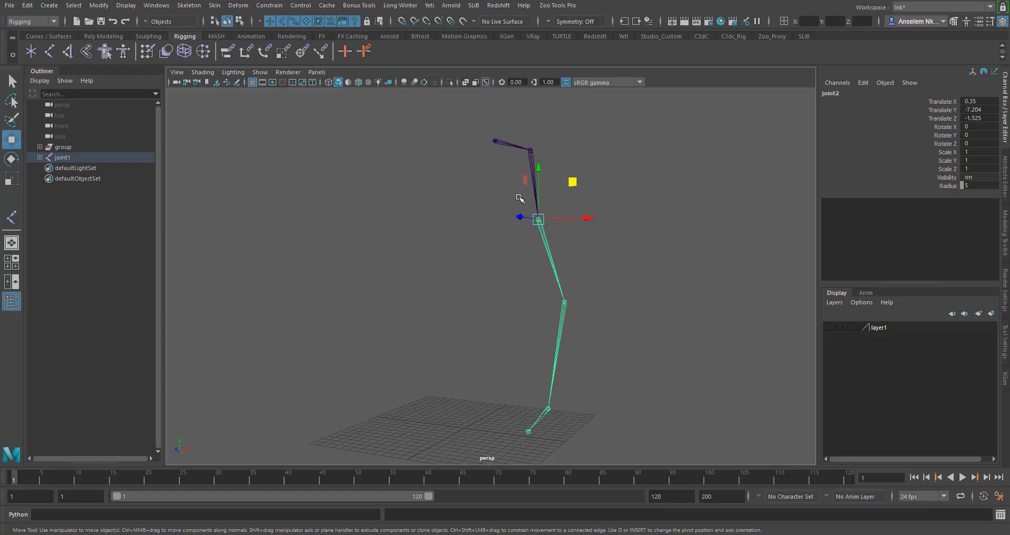
{"action": "left_click", "coordinate": [189, 5]}
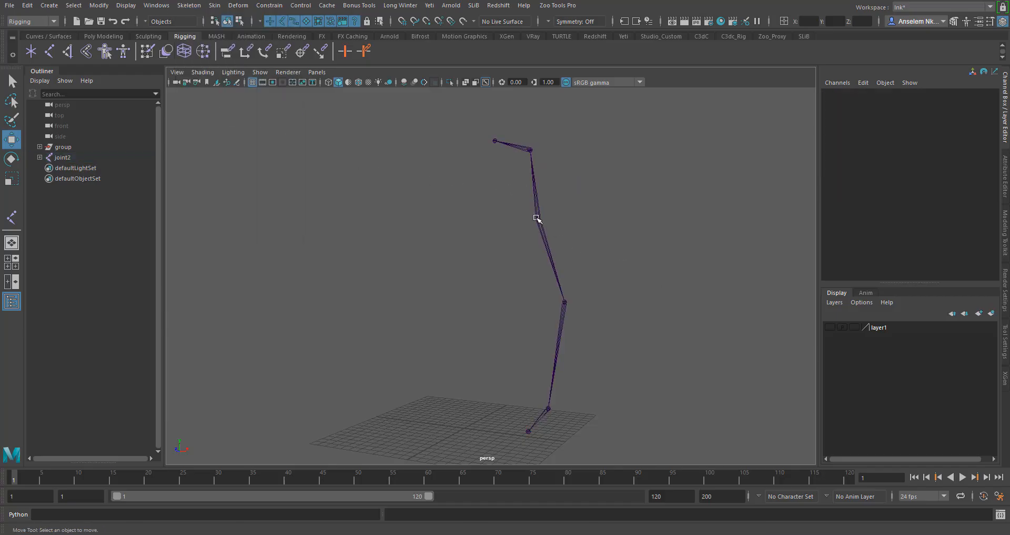
{"action": "left_click", "coordinate": [536, 218]}
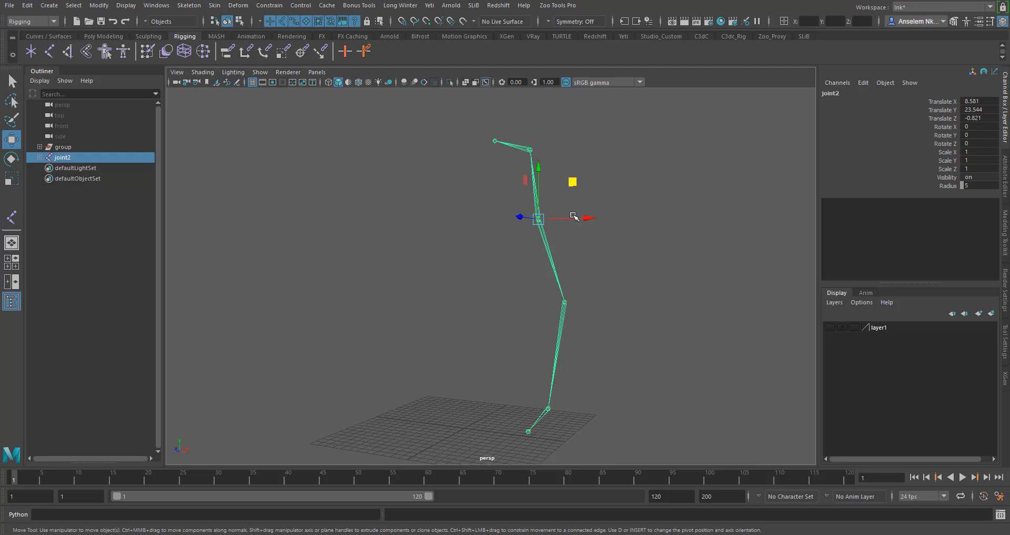